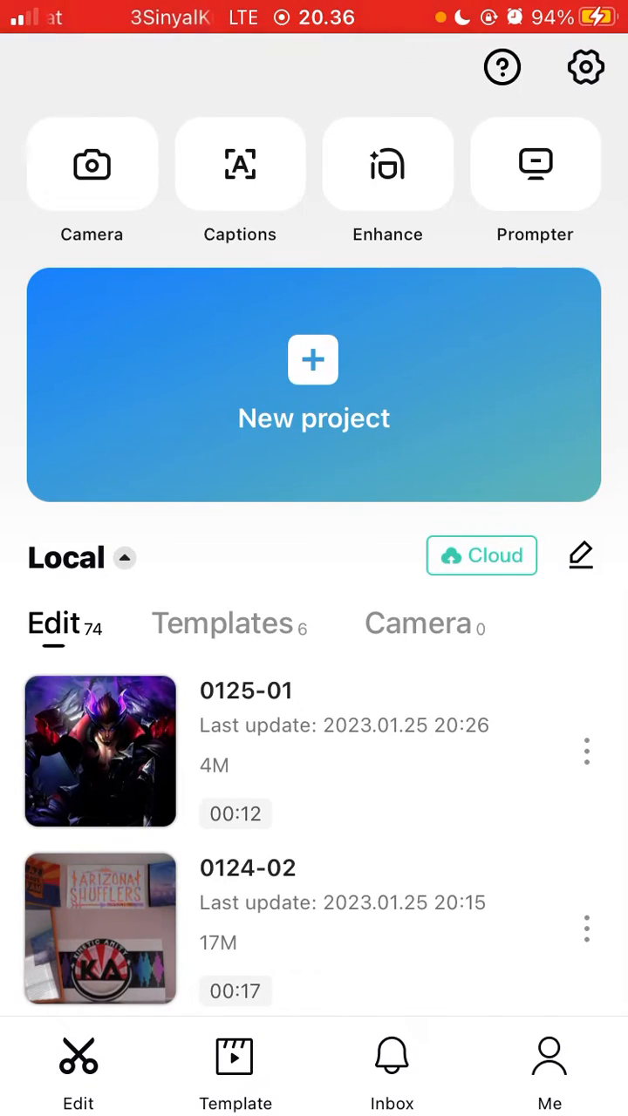
# Step: Start a new project from the plain white B&W stock video clip
pyautogui.click(313, 386)
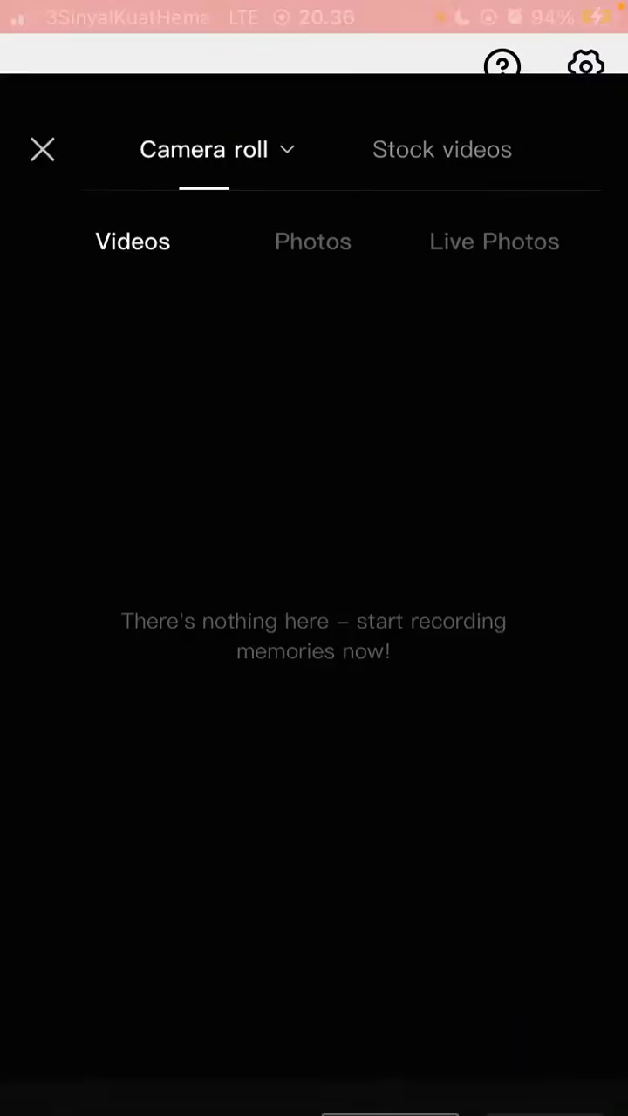
pyautogui.click(442, 149)
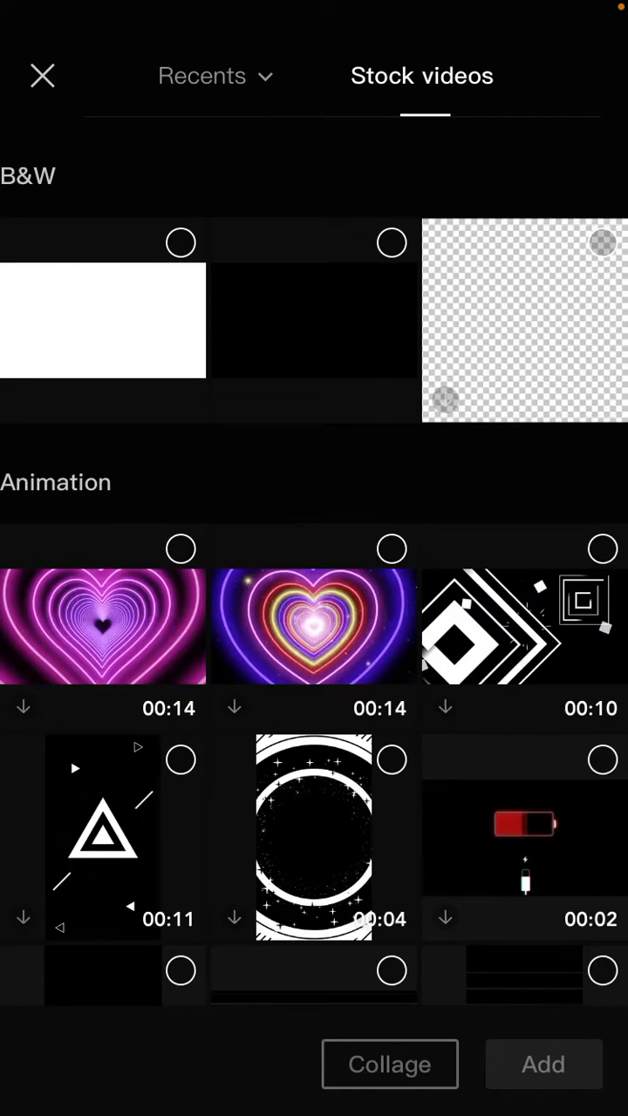
pyautogui.click(103, 319)
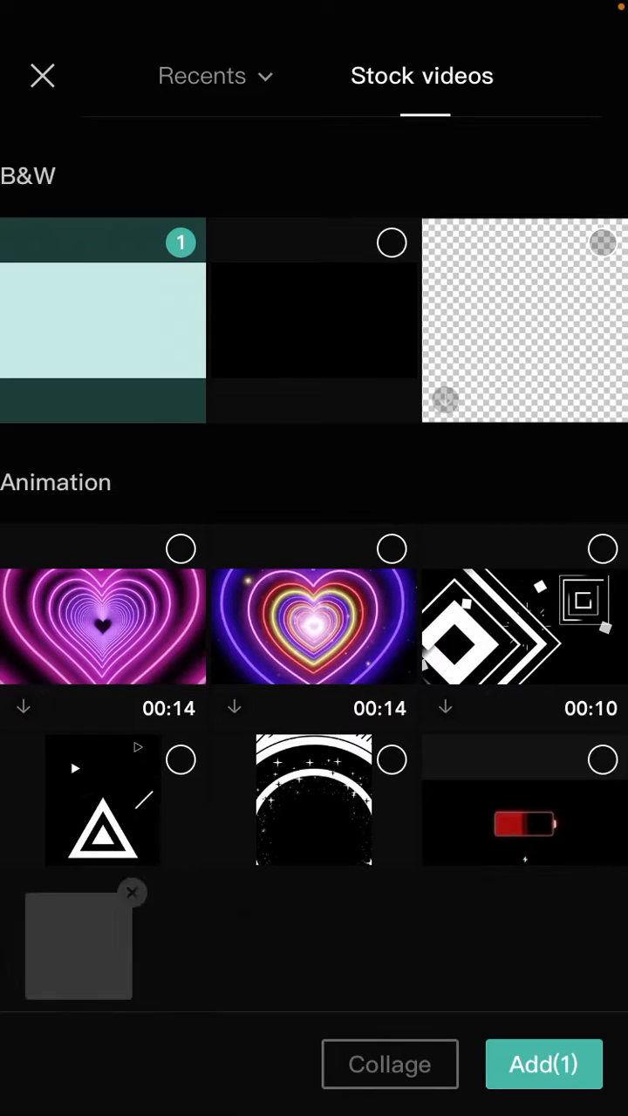
pyautogui.click(544, 1065)
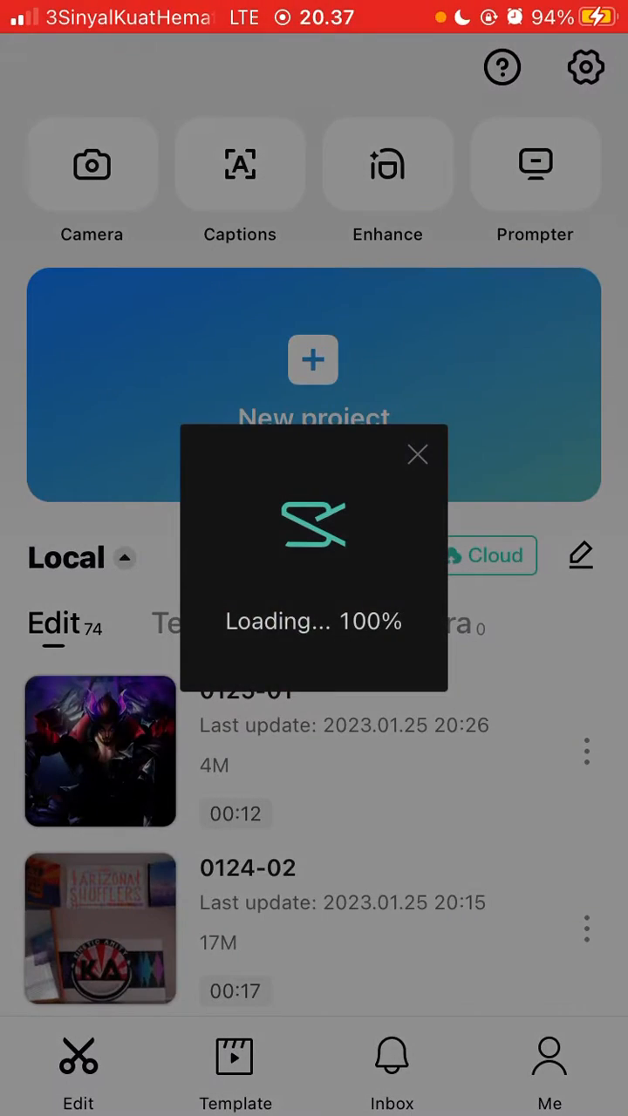
# Step: Add the portrait photo from Photos as an overlay above the white clip
pyautogui.click(101, 751)
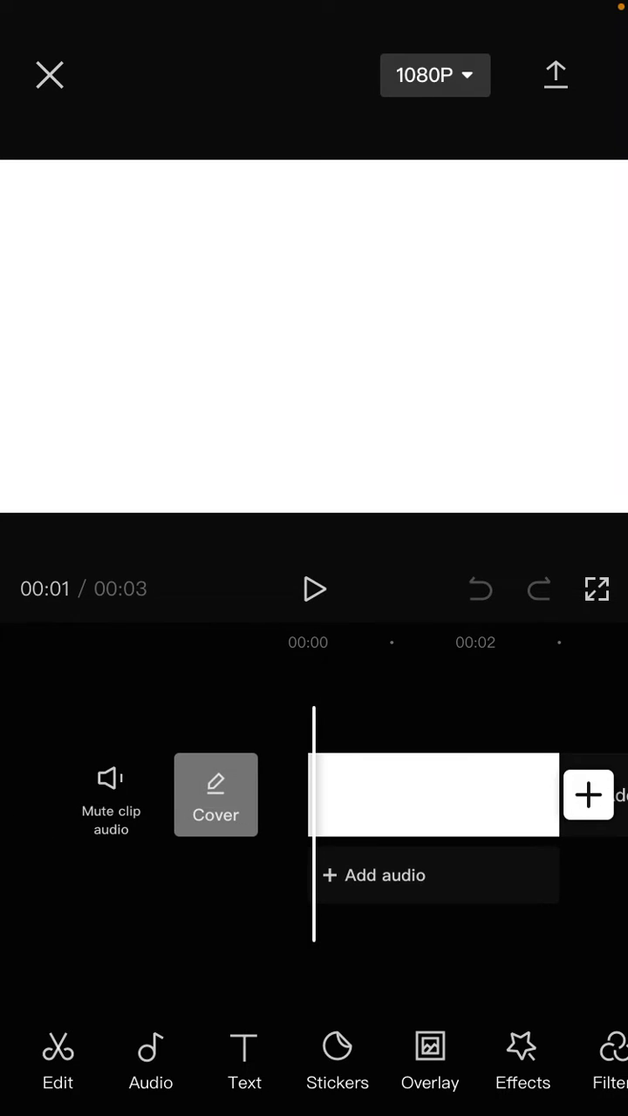
pyautogui.click(429, 1060)
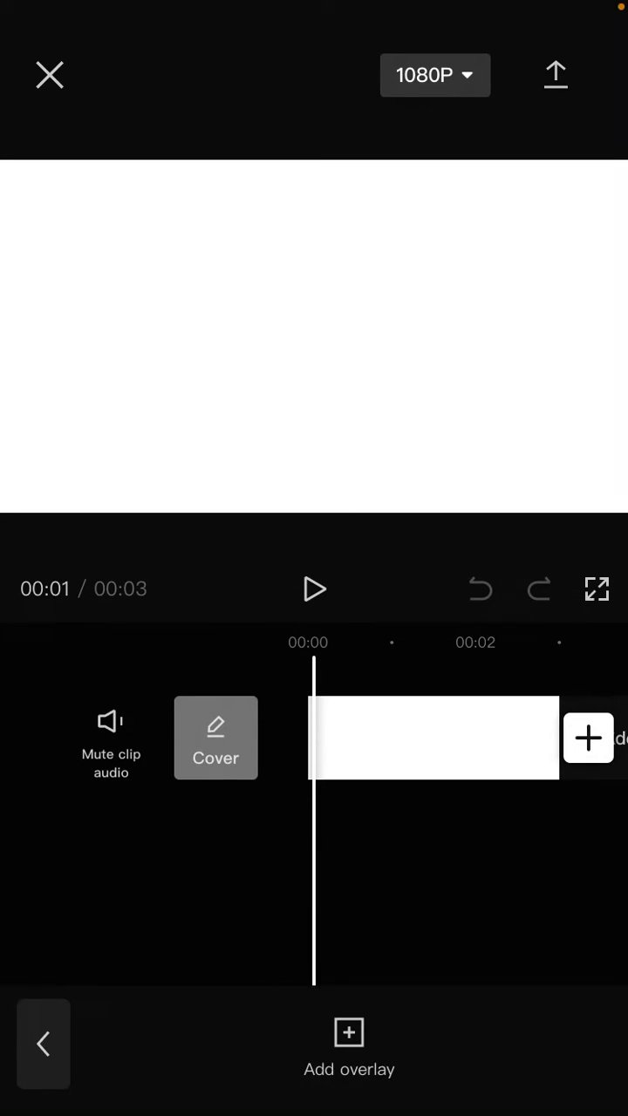
pyautogui.click(588, 739)
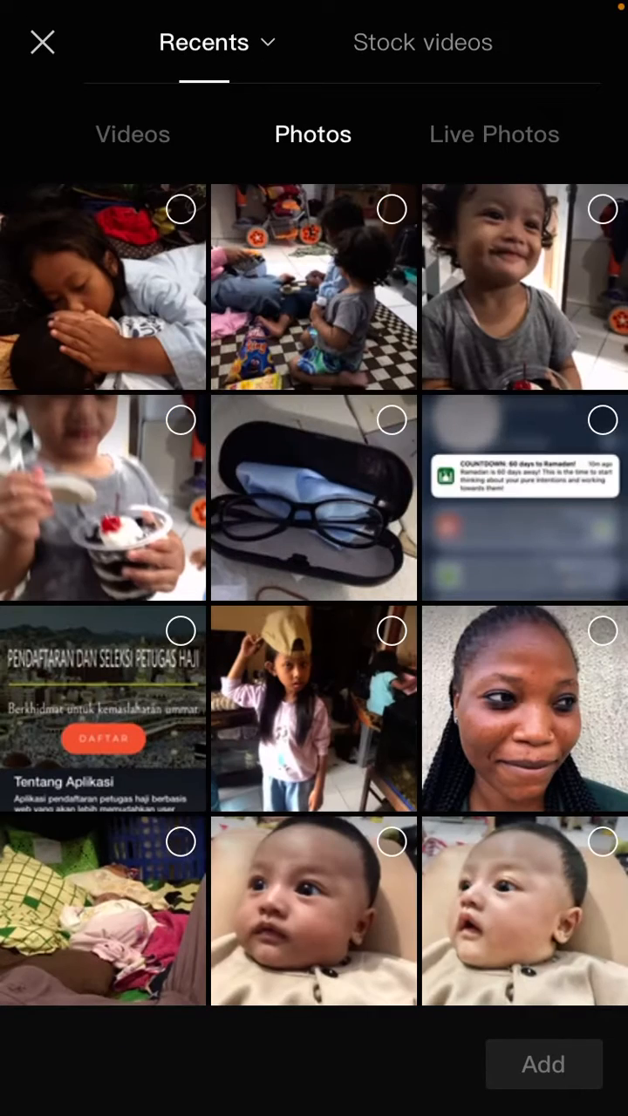
pyautogui.click(543, 1064)
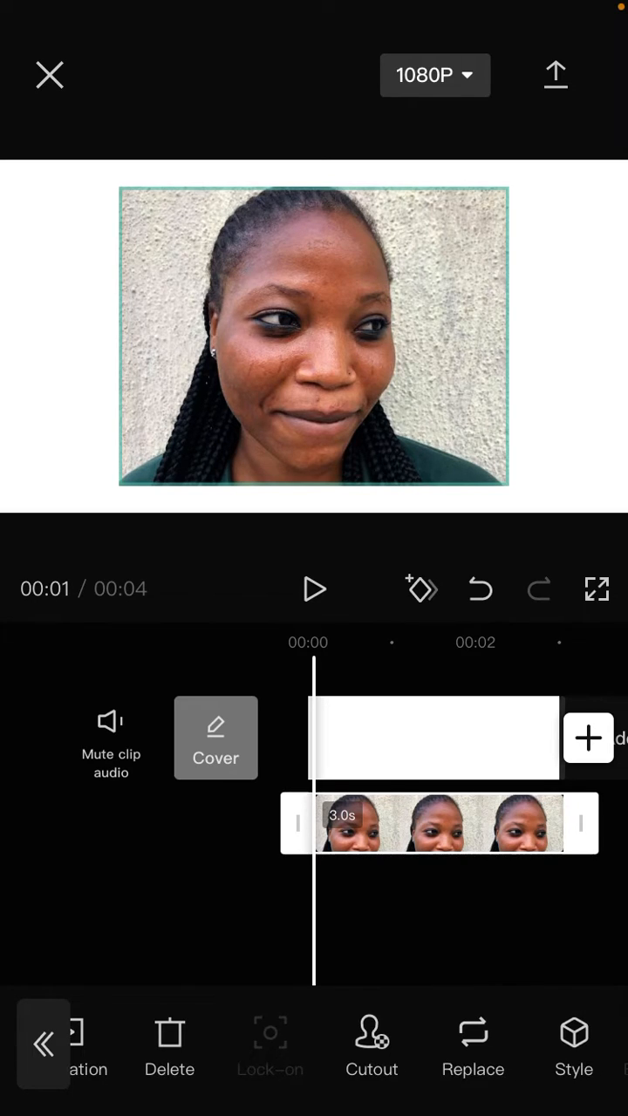
# Step: Remove the portrait overlay's background with Cutout and bring up the cutout stroke styles
pyautogui.click(371, 1046)
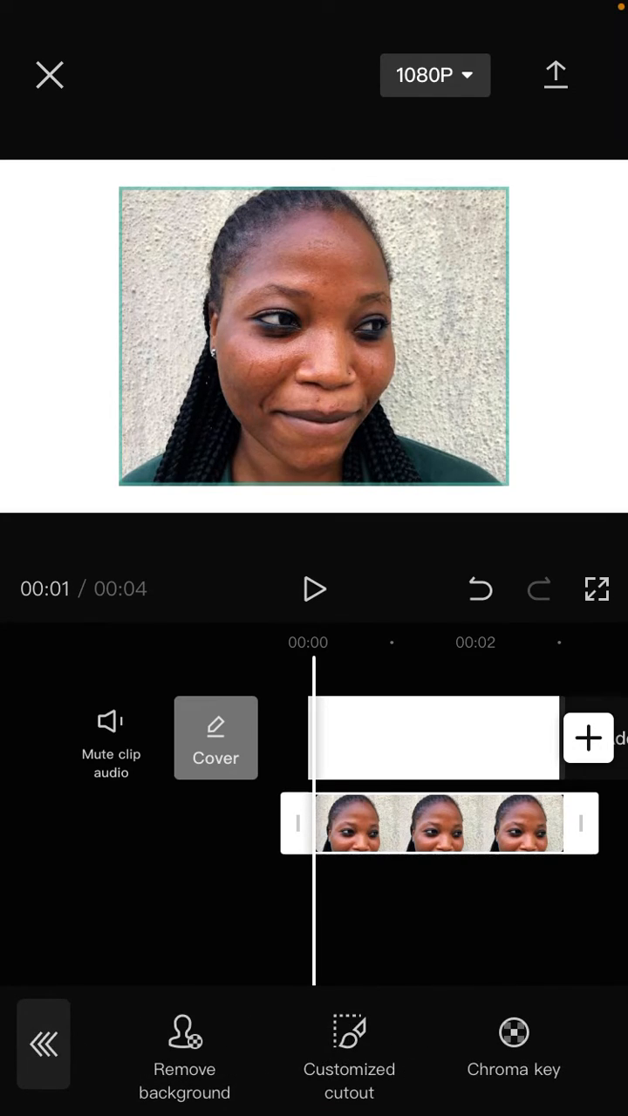
pyautogui.click(184, 1055)
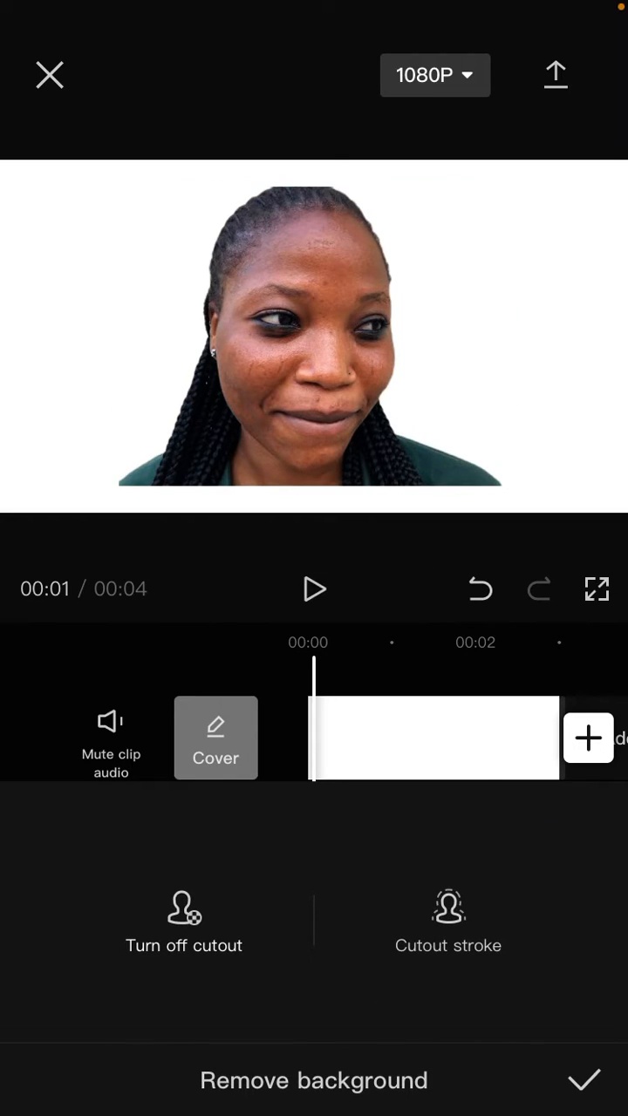
pyautogui.click(449, 920)
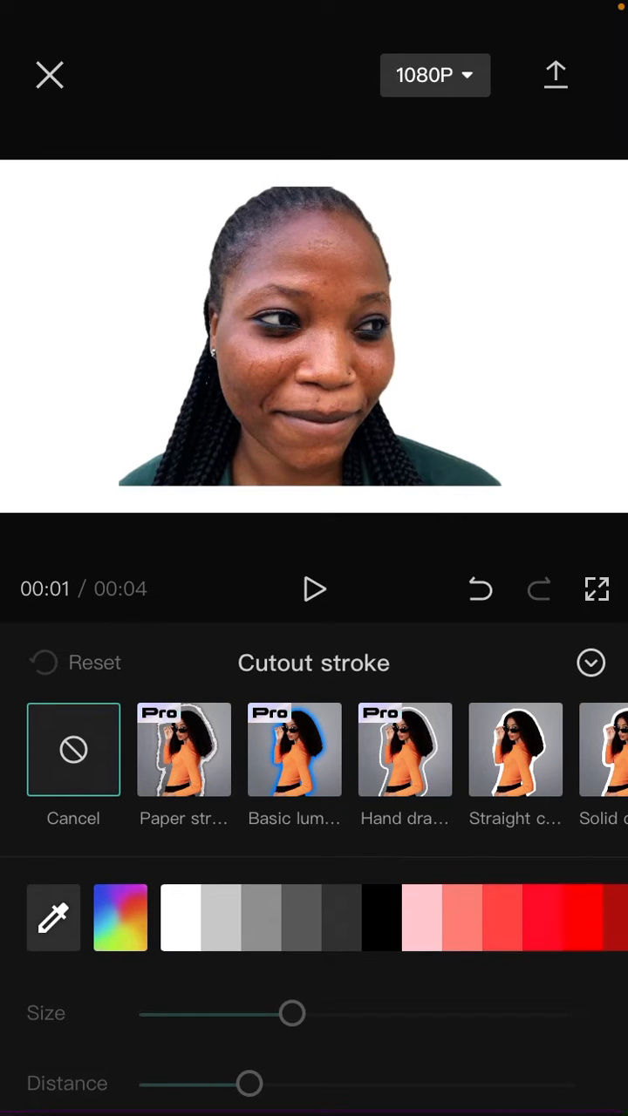
# Step: Try Paper, Hand drawn and Basic luminous strokes, then choose Solid colour stroke
pyautogui.click(183, 749)
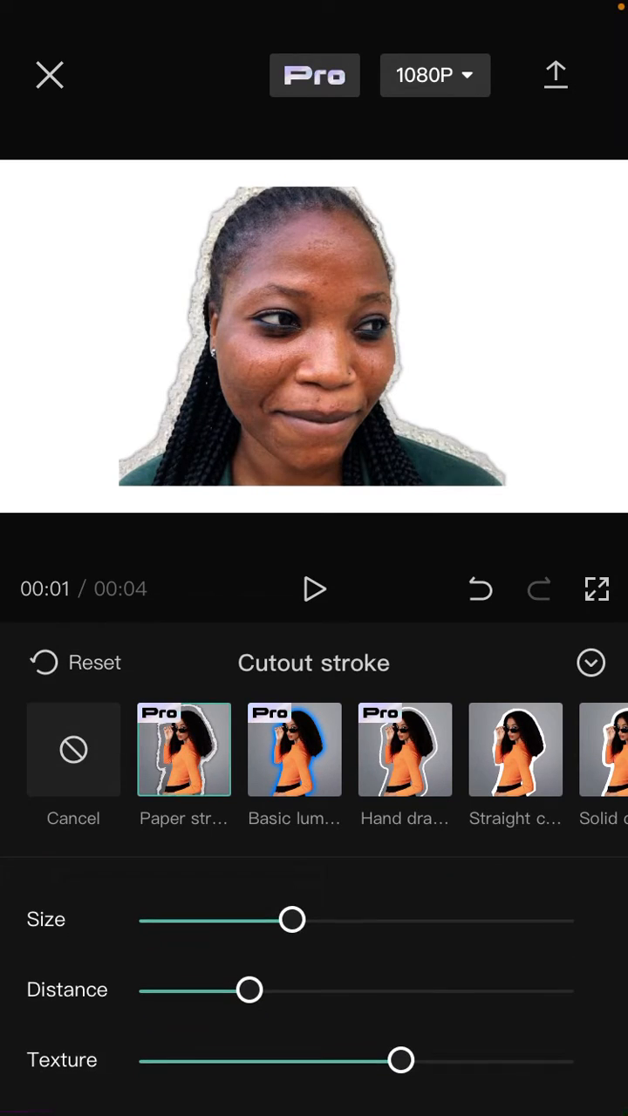
pyautogui.click(405, 750)
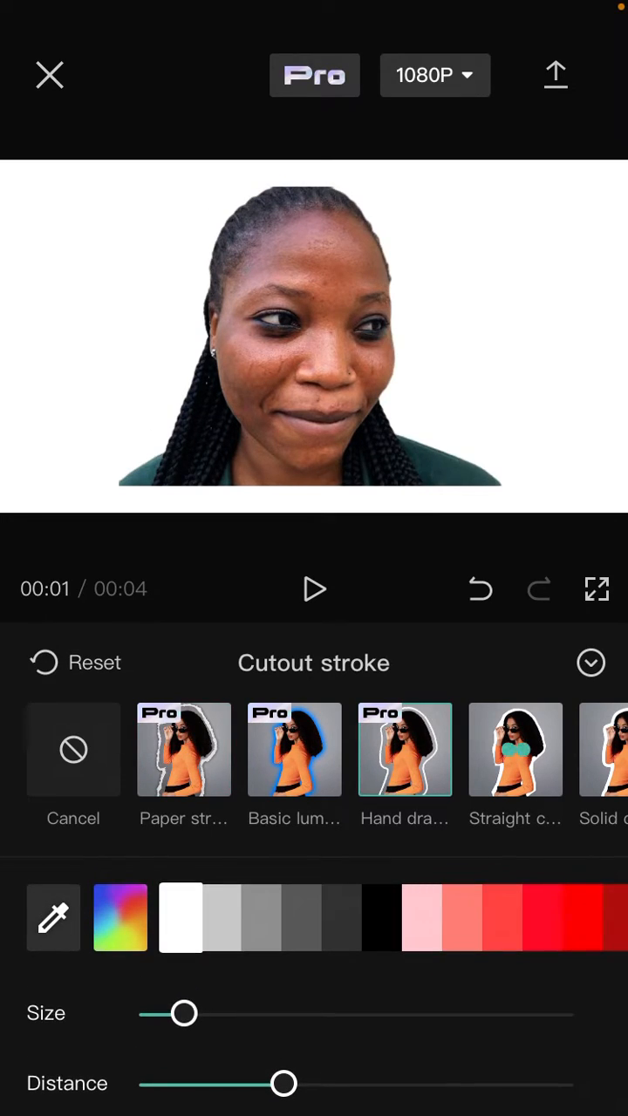
pyautogui.hscroll(-3)
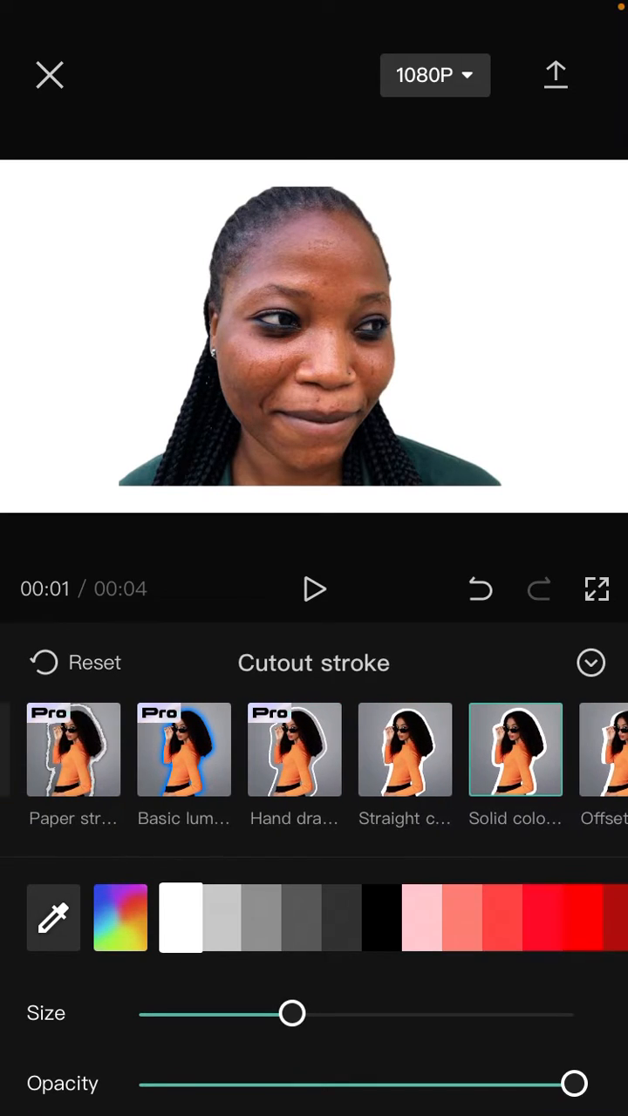
pyautogui.click(183, 748)
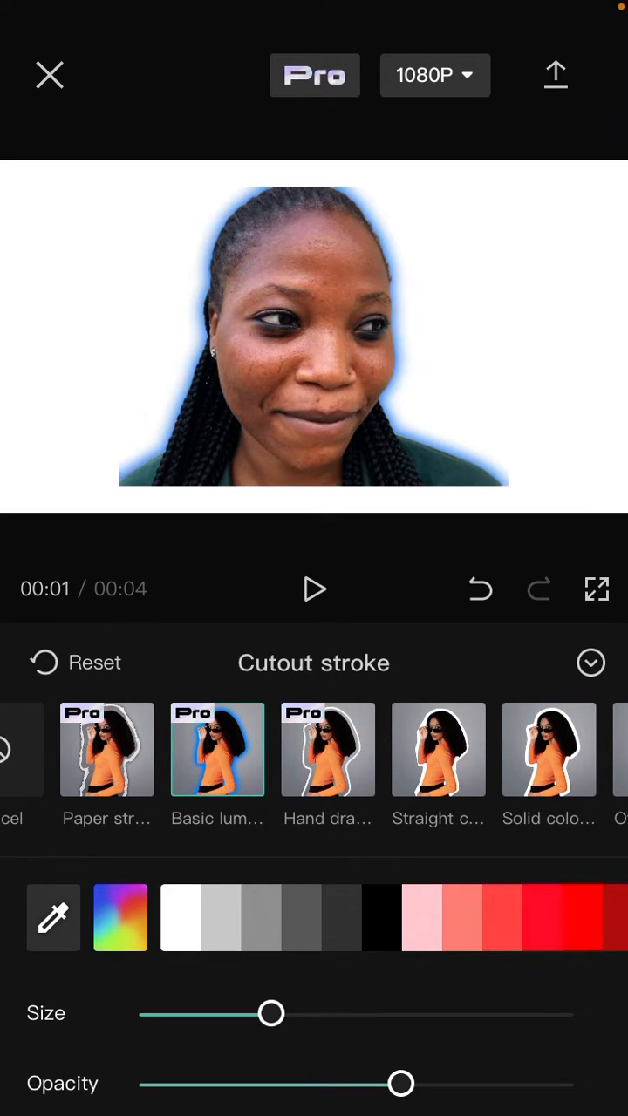
pyautogui.hscroll(-3)
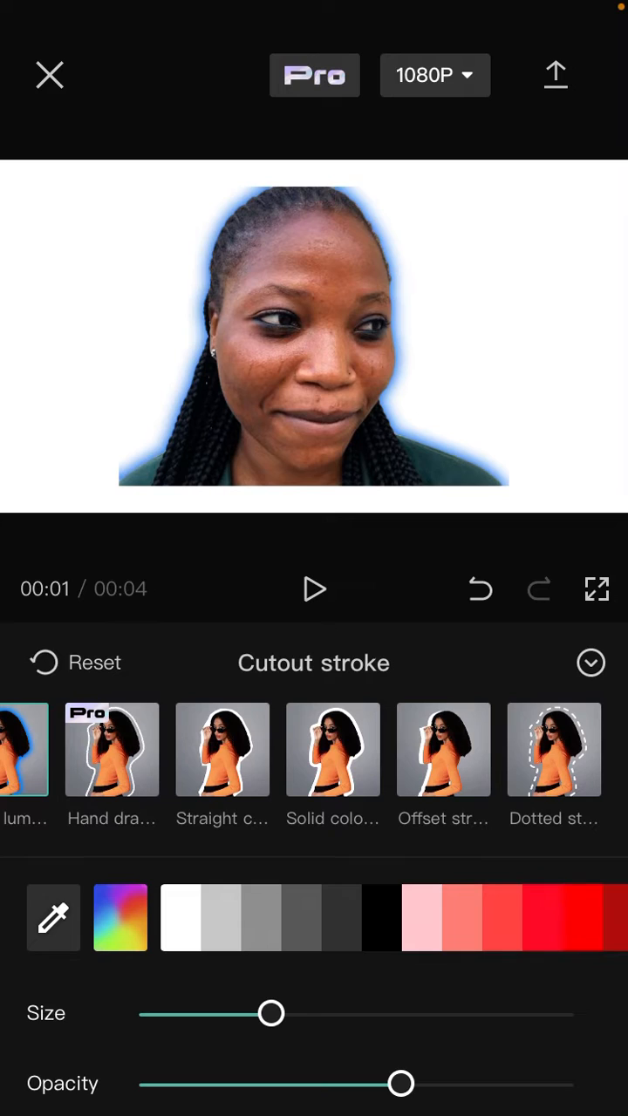
pyautogui.click(333, 749)
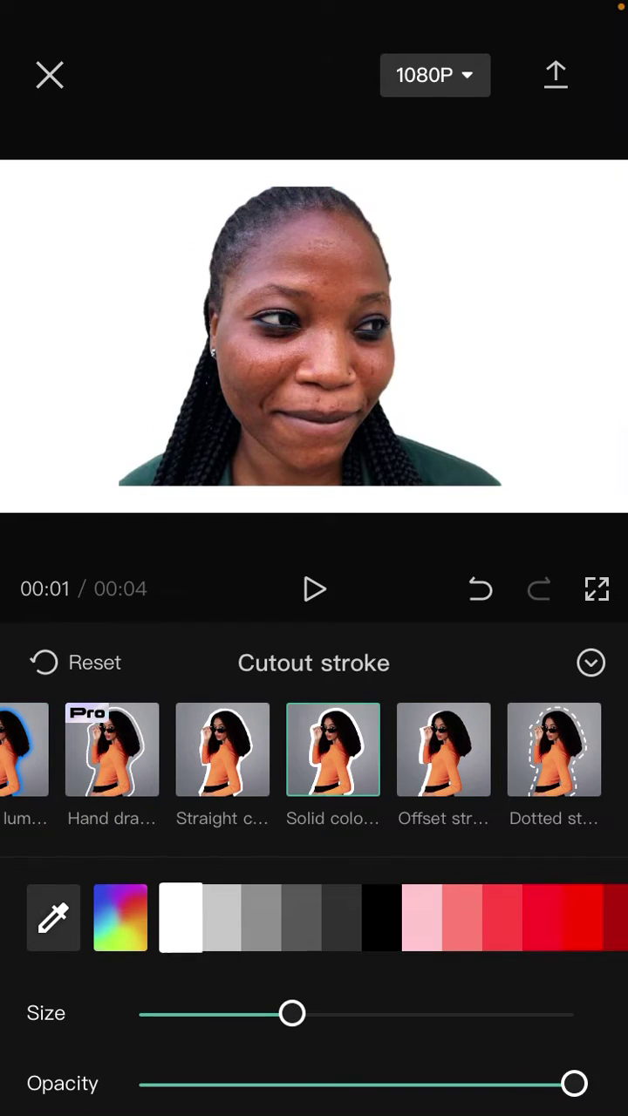
# Step: Try brown and yellow for the outline, settling on red
pyautogui.click(421, 917)
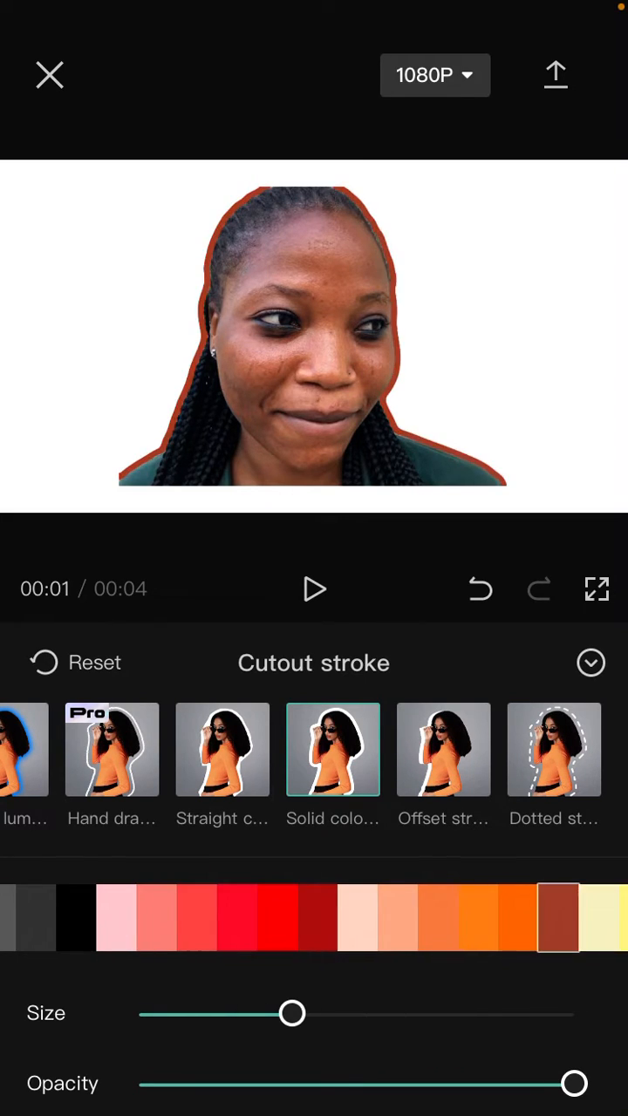
pyautogui.click(505, 918)
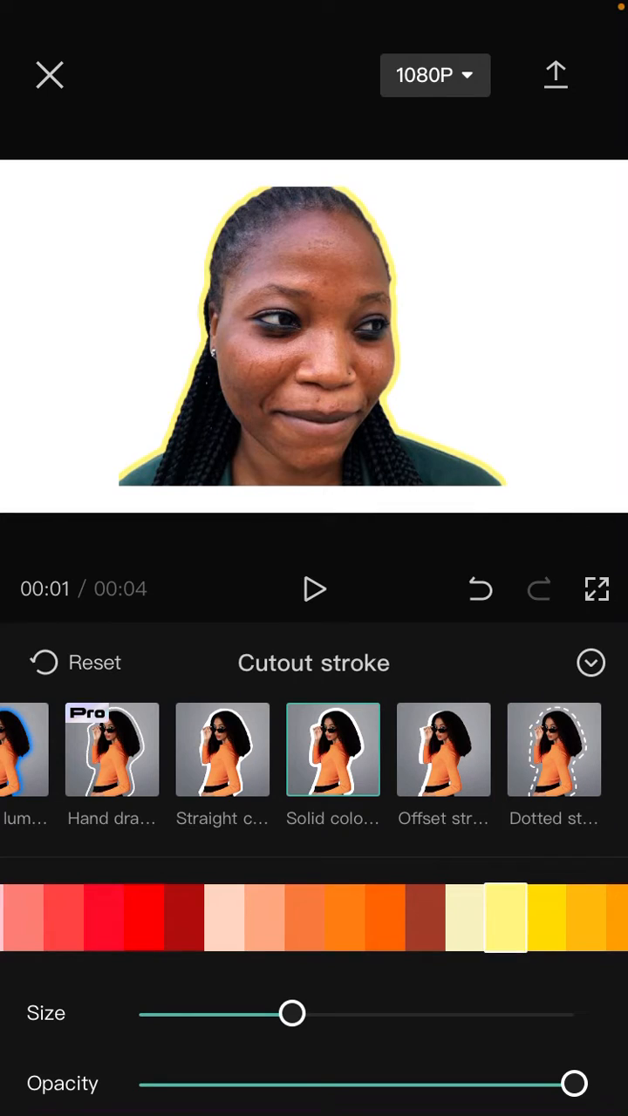
pyautogui.click(307, 916)
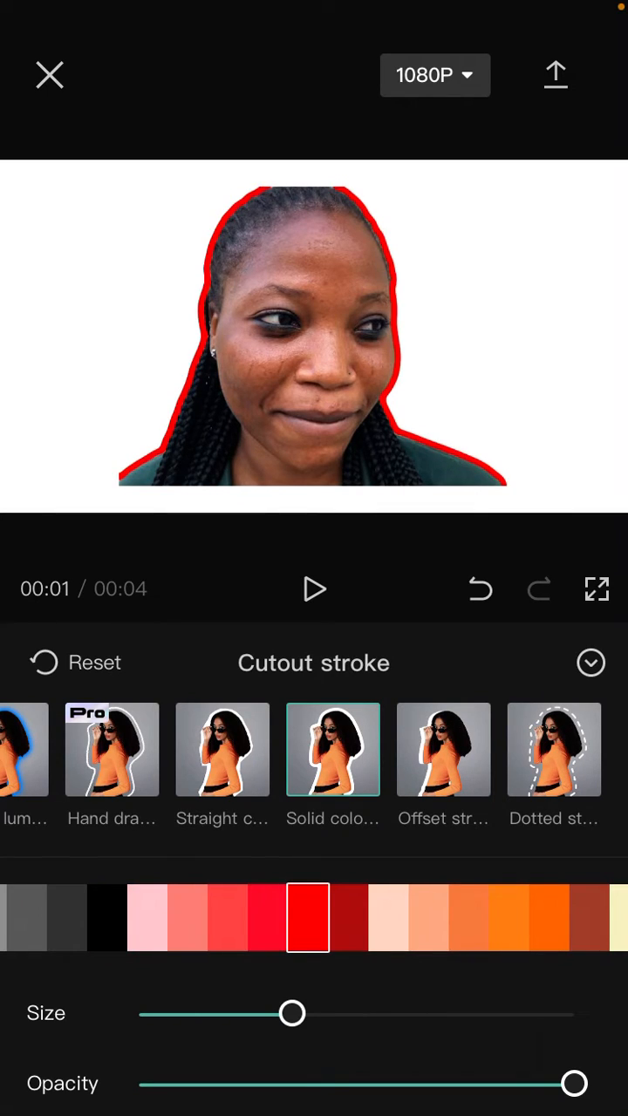
# Step: Give the red outline medium thickness and 70% opacity, and confirm the stroke settings
pyautogui.moveTo(292, 1013); pyautogui.dragTo(436, 1013)
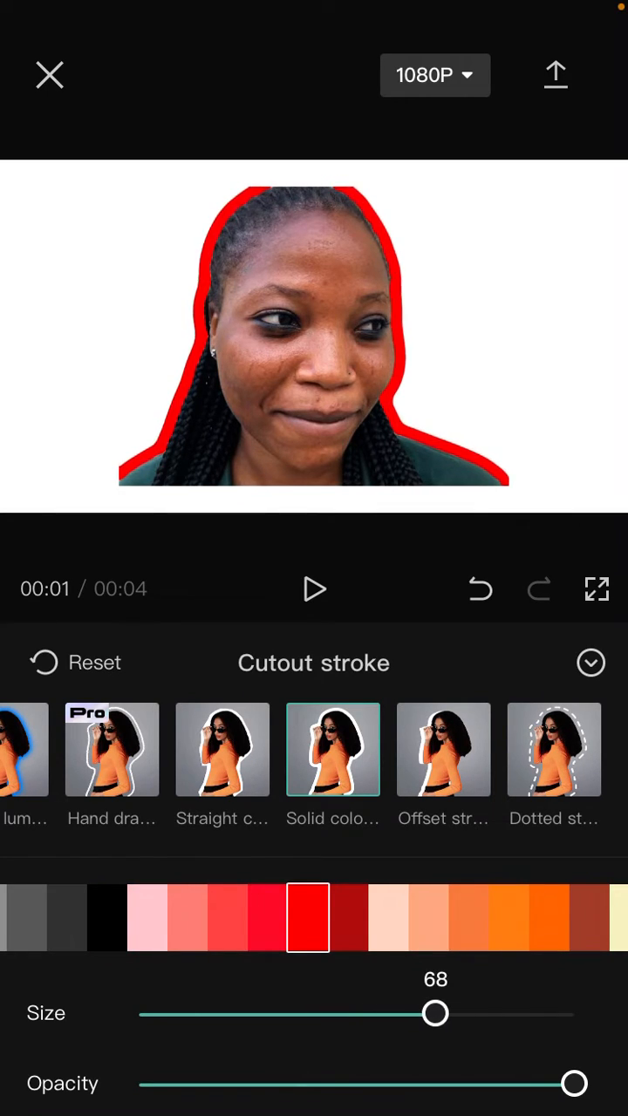
pyautogui.moveTo(435, 1013); pyautogui.dragTo(452, 1013)
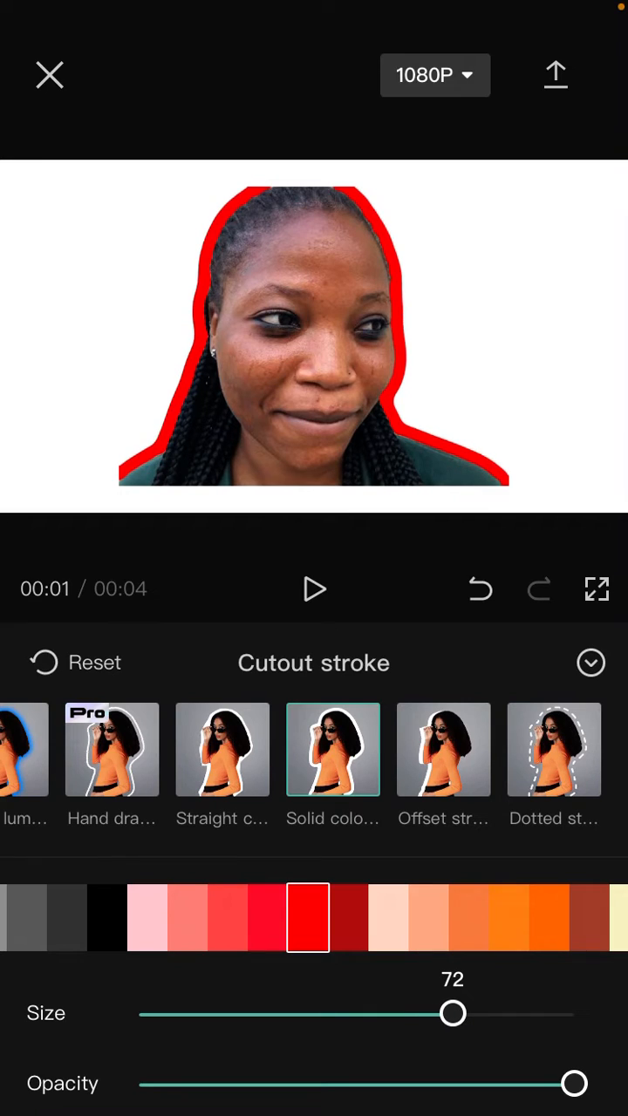
pyautogui.moveTo(453, 1014); pyautogui.dragTo(349, 1013)
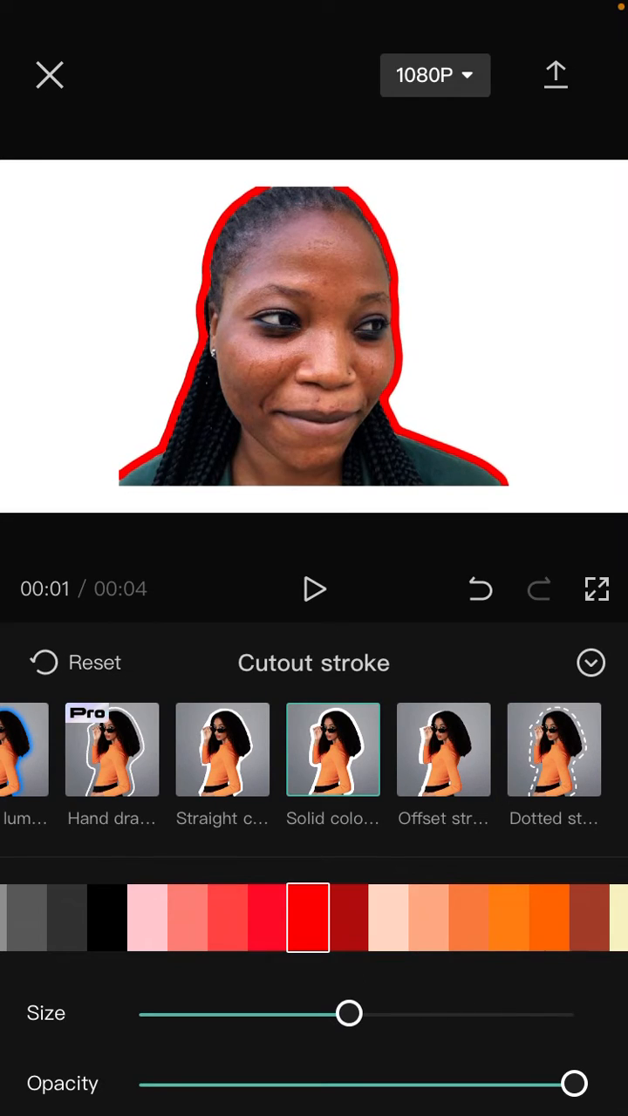
pyautogui.moveTo(572, 1083); pyautogui.dragTo(356, 1083)
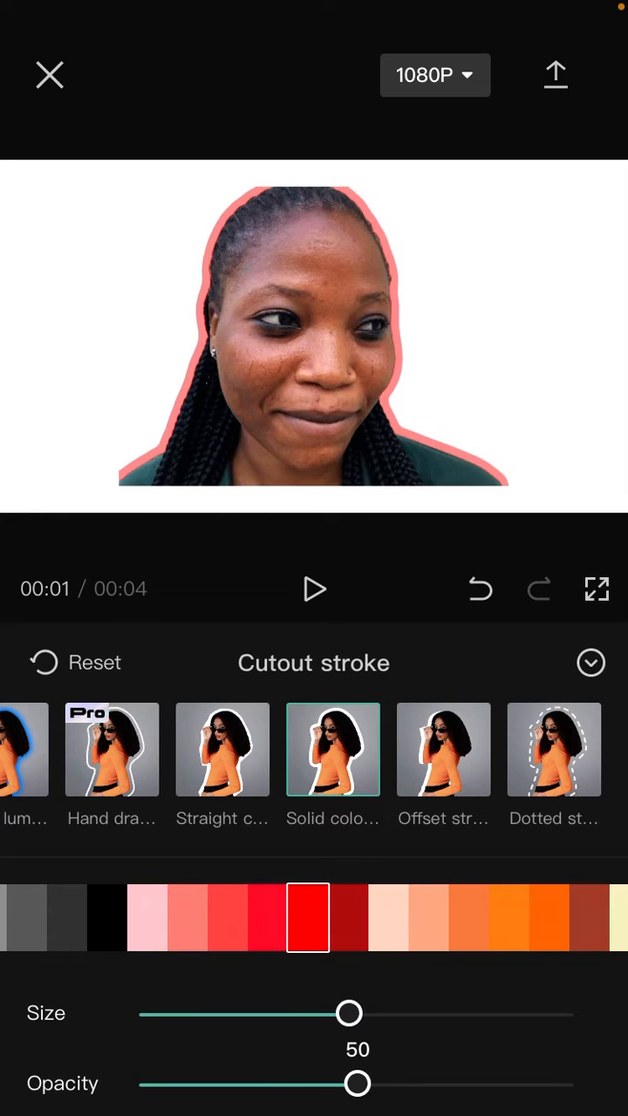
pyautogui.moveTo(356, 1083); pyautogui.dragTo(443, 1083)
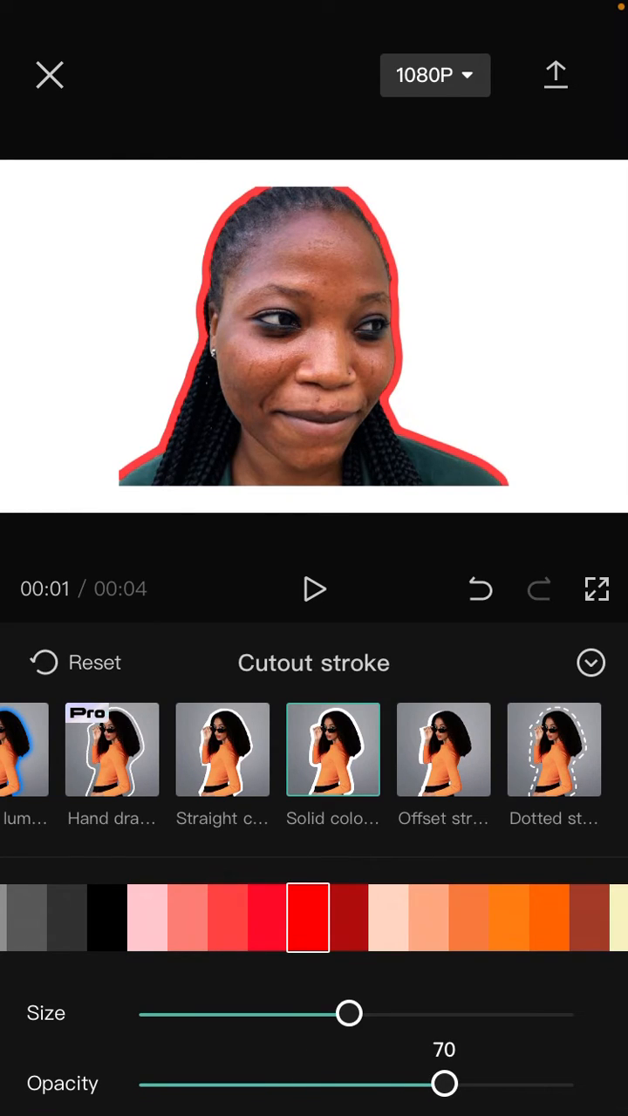
pyautogui.moveTo(348, 1014); pyautogui.dragTo(313, 1014)
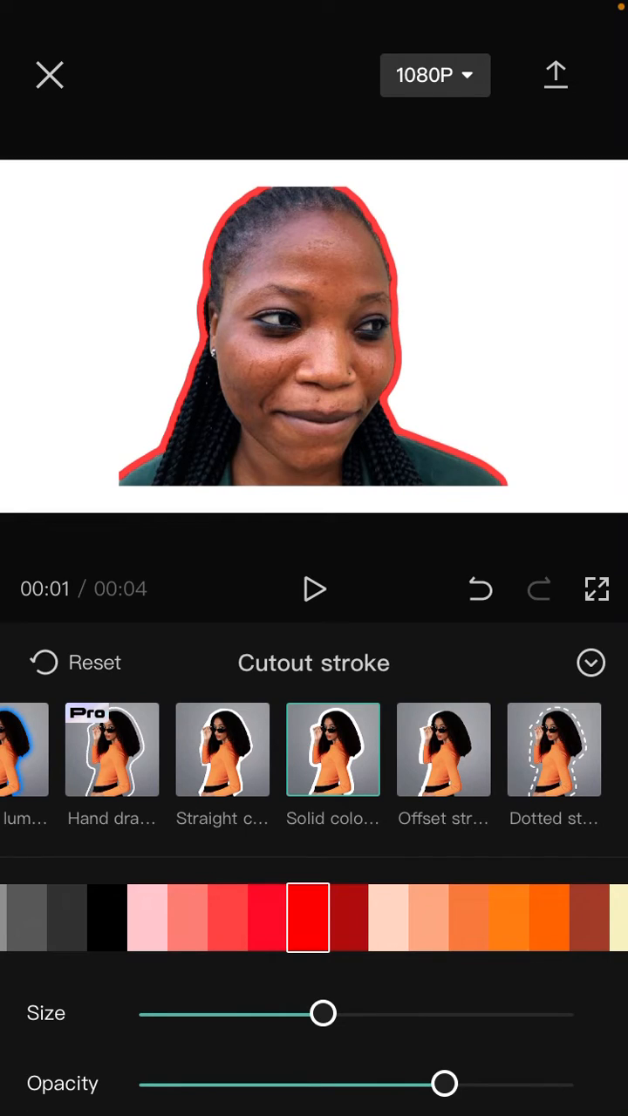
pyautogui.click(591, 663)
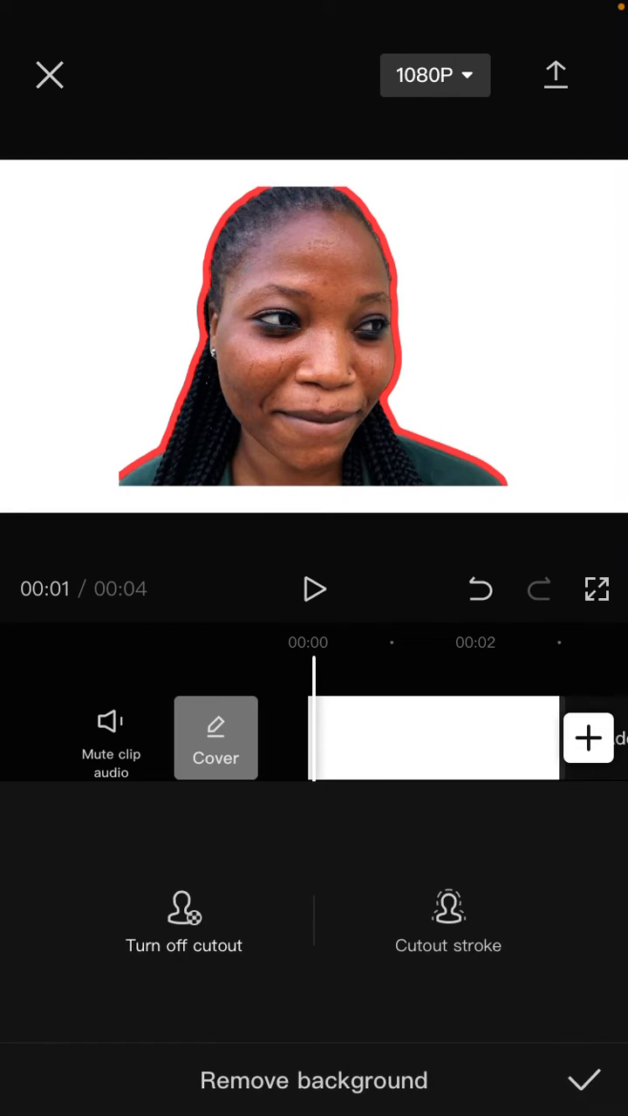